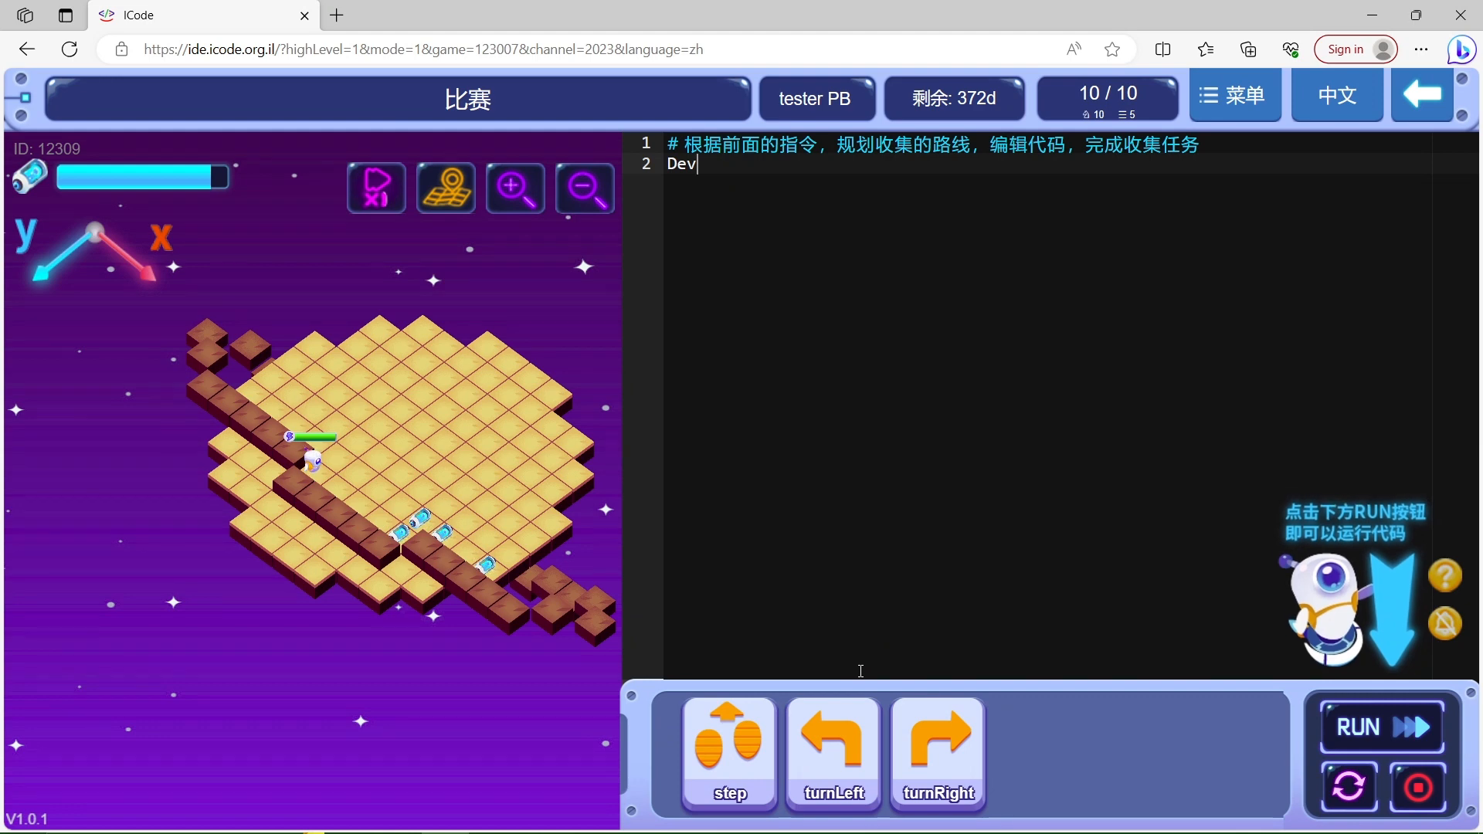
{"action": "mouse_move", "coordinate": [847, 468]}
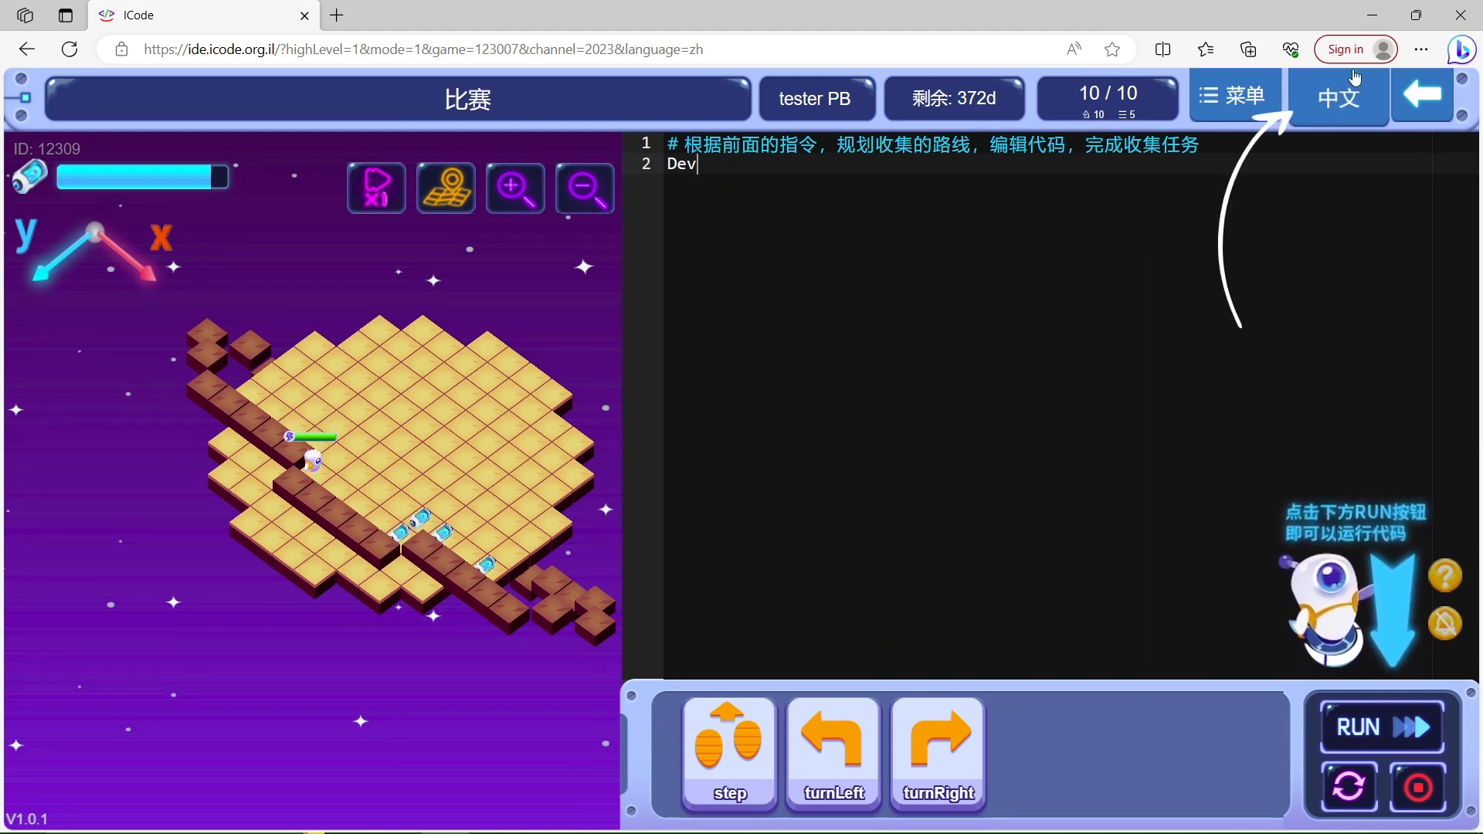
Switch the game's interface language from 中文 to English and confirm the reload reminder.
{"action": "left_click", "coordinate": [1336, 95]}
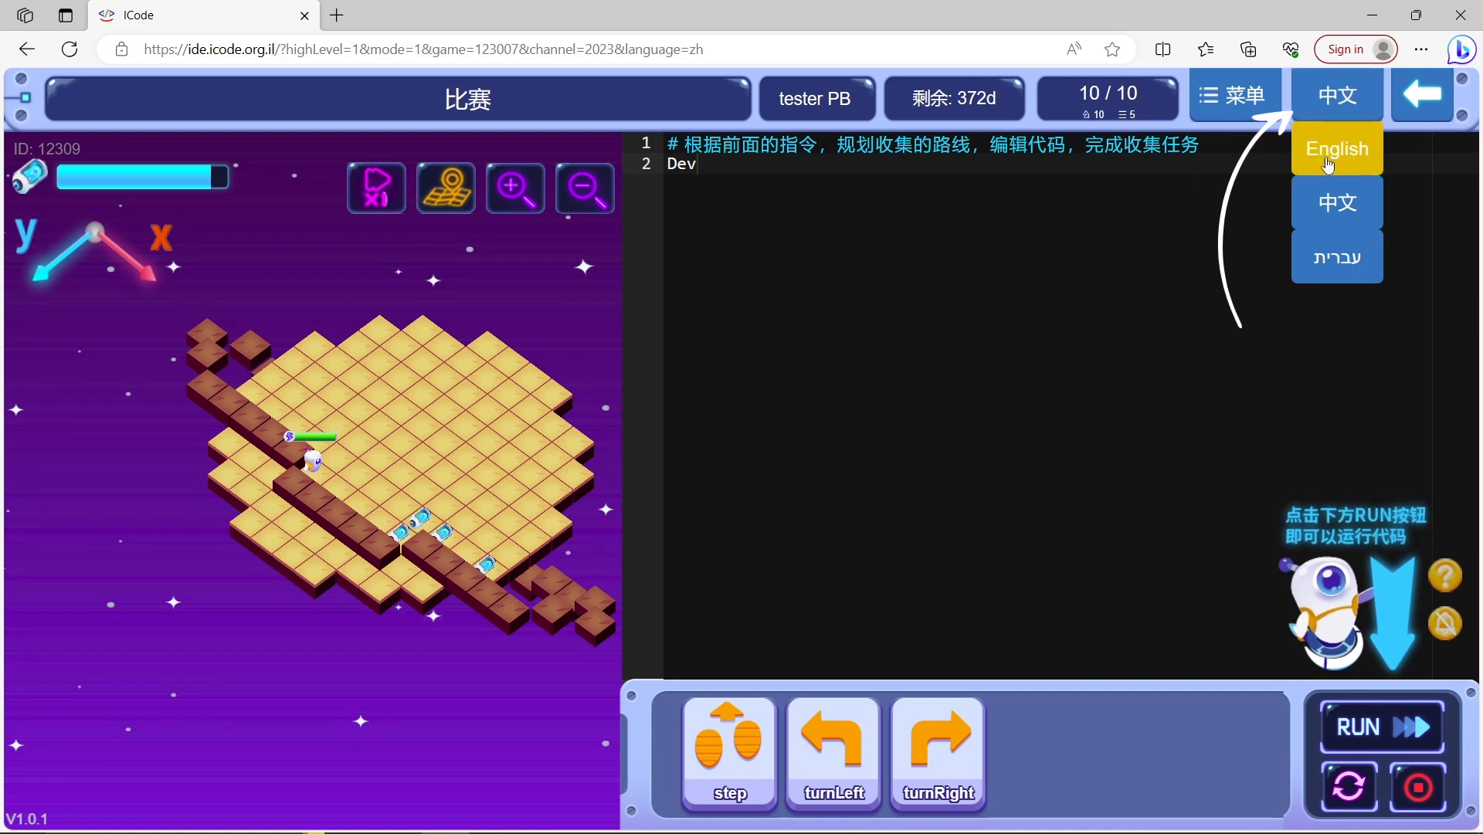
{"action": "left_click", "coordinate": [1337, 149]}
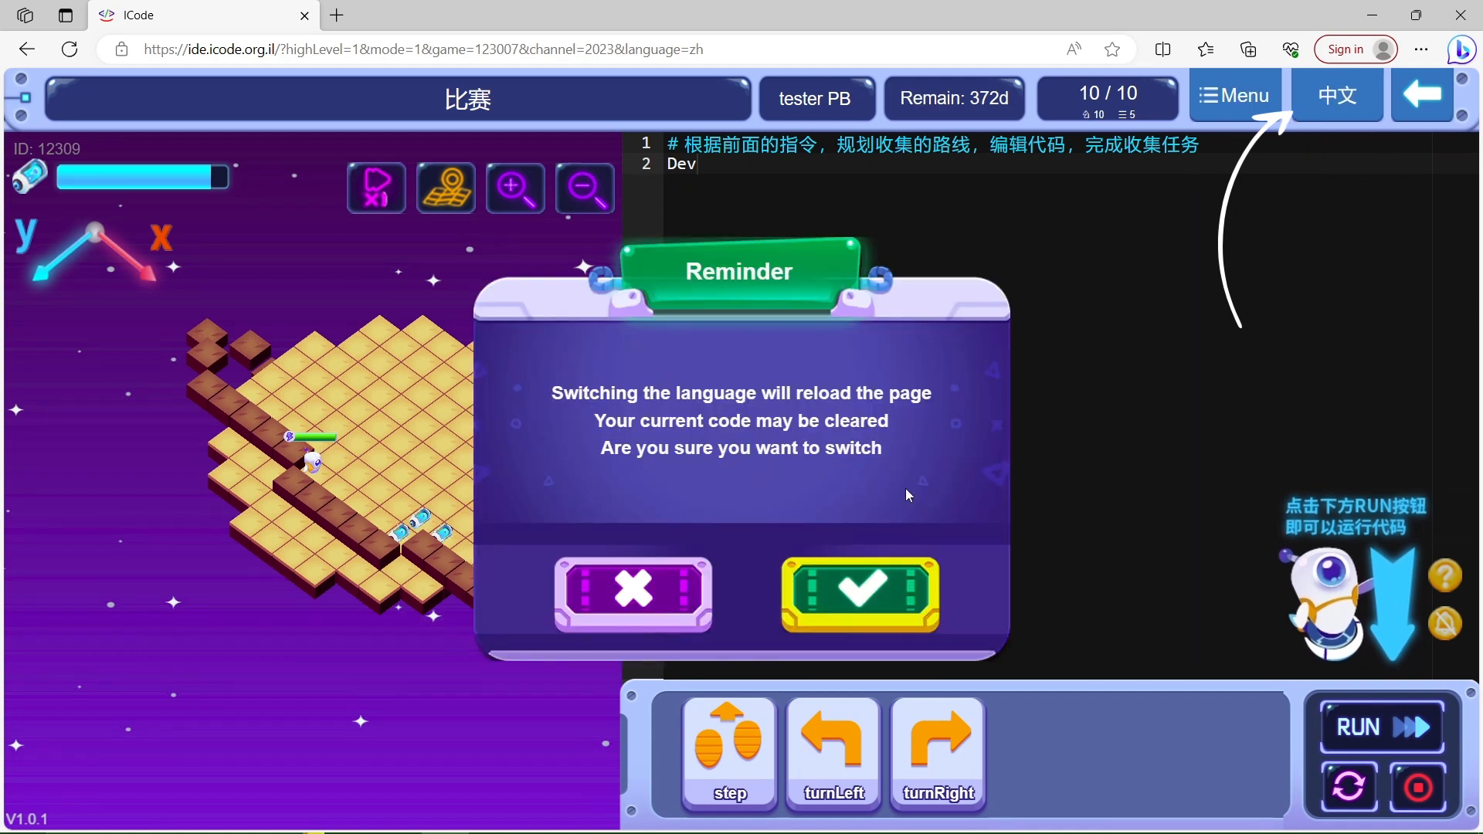
{"action": "left_click", "coordinate": [859, 595]}
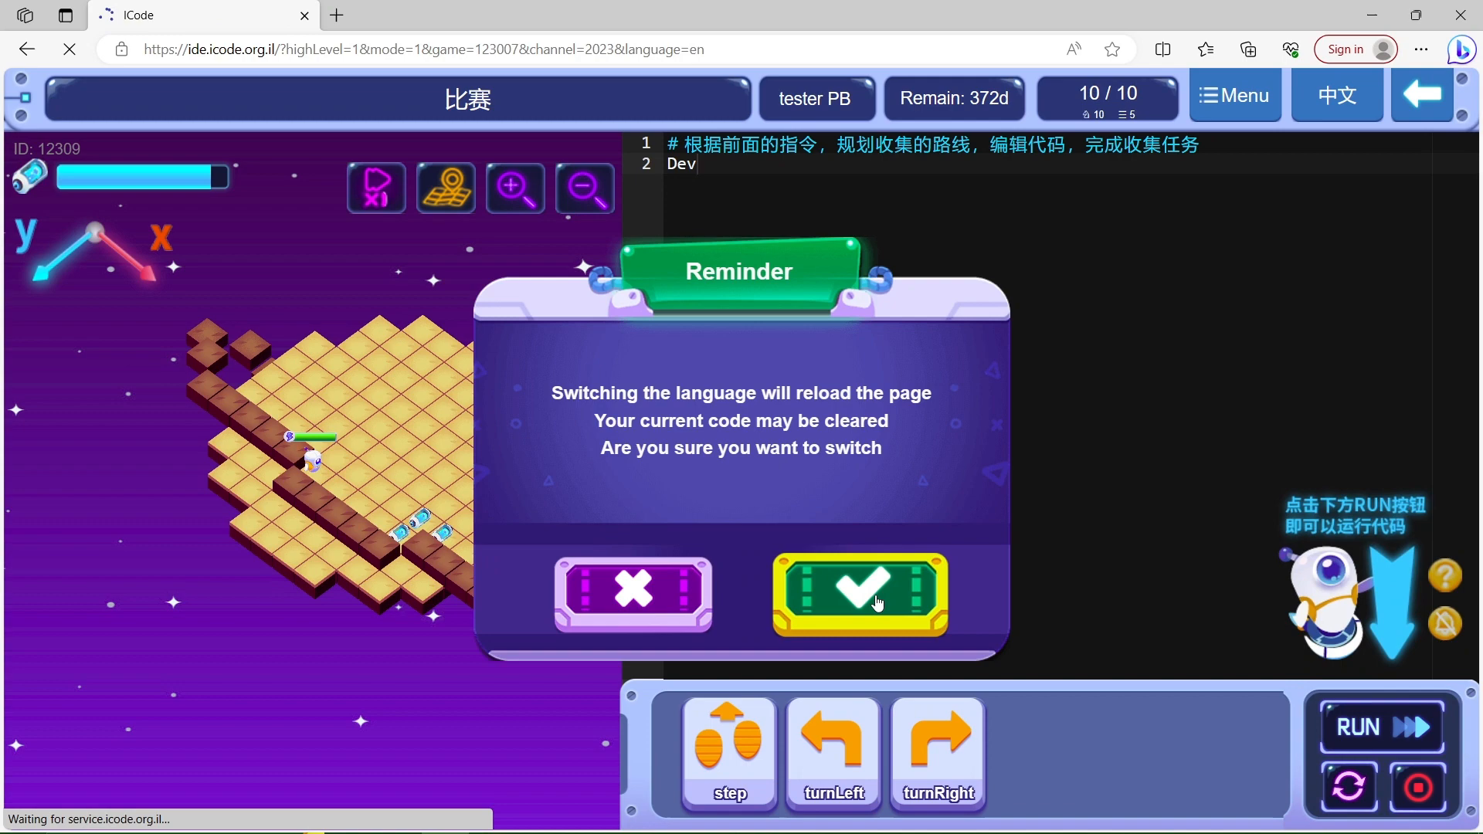
{"action": "left_click", "coordinate": [856, 596]}
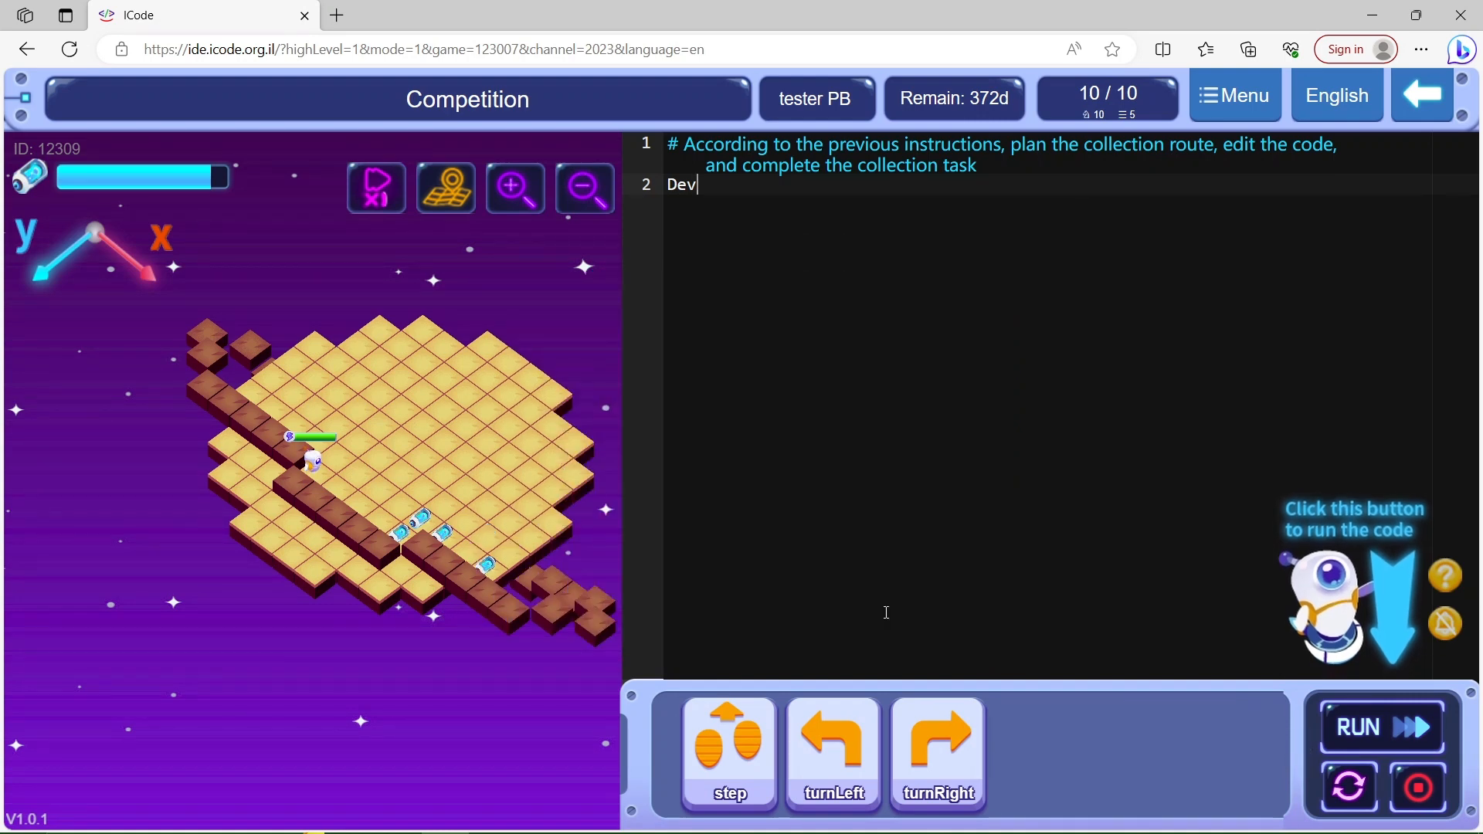
{"action": "mouse_move", "coordinate": [664, 420]}
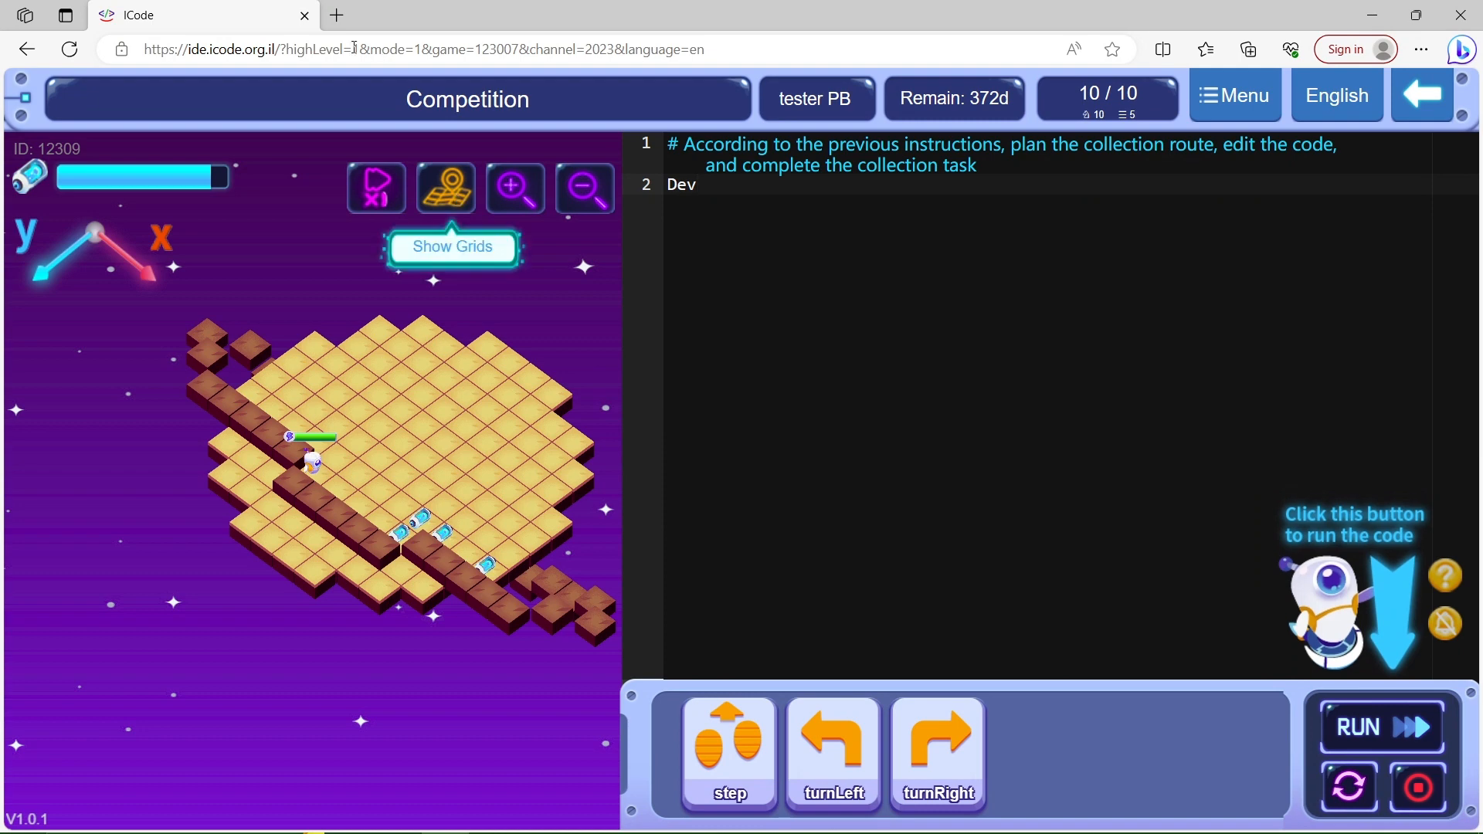
Exit the Olympics level back to the dashboard, log out of the hackathon account, and start a new tab.
{"action": "left_click", "coordinate": [1421, 96]}
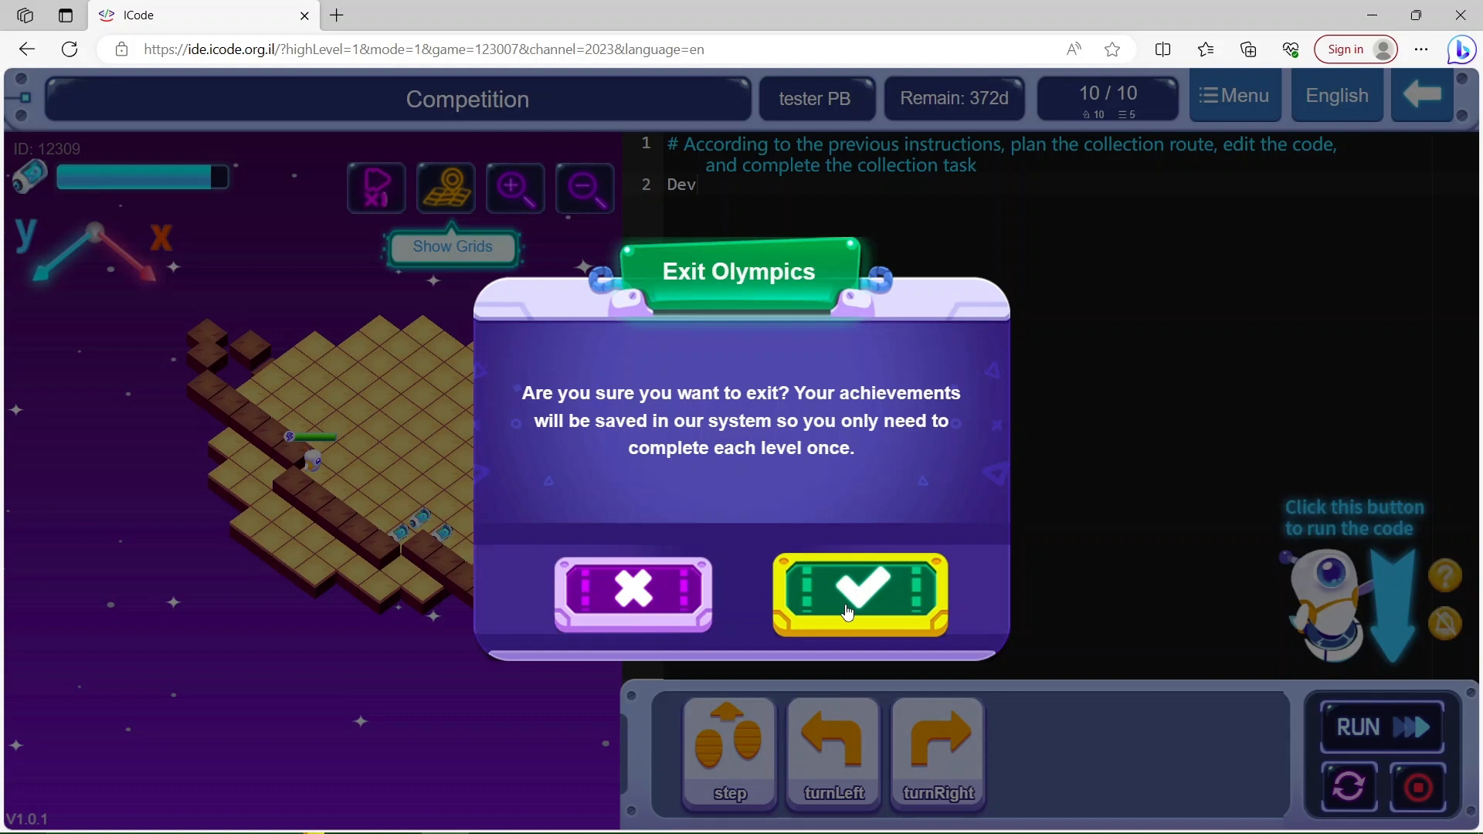
{"action": "left_click", "coordinate": [859, 593]}
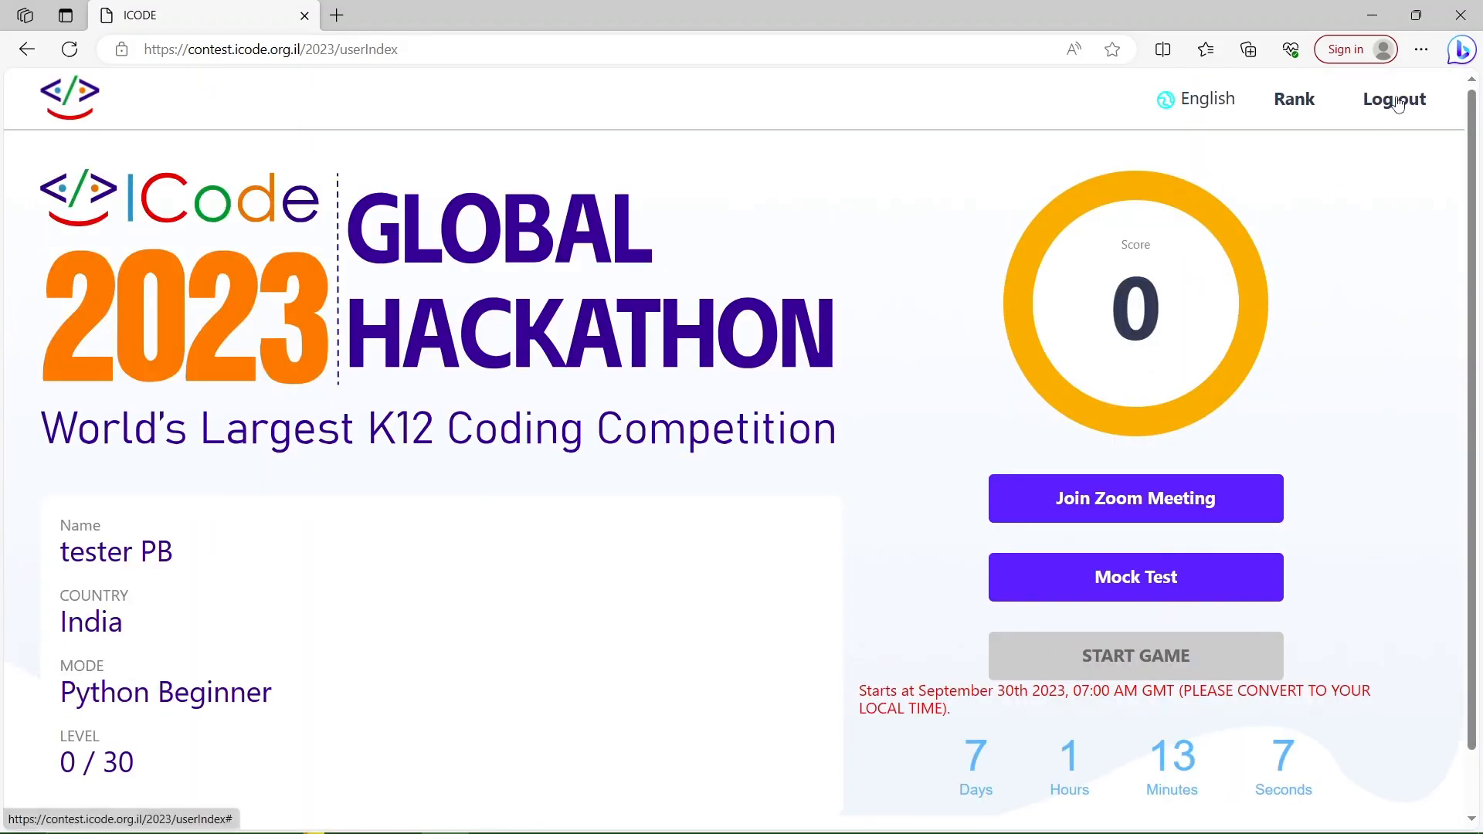
{"action": "left_click", "coordinate": [1393, 99]}
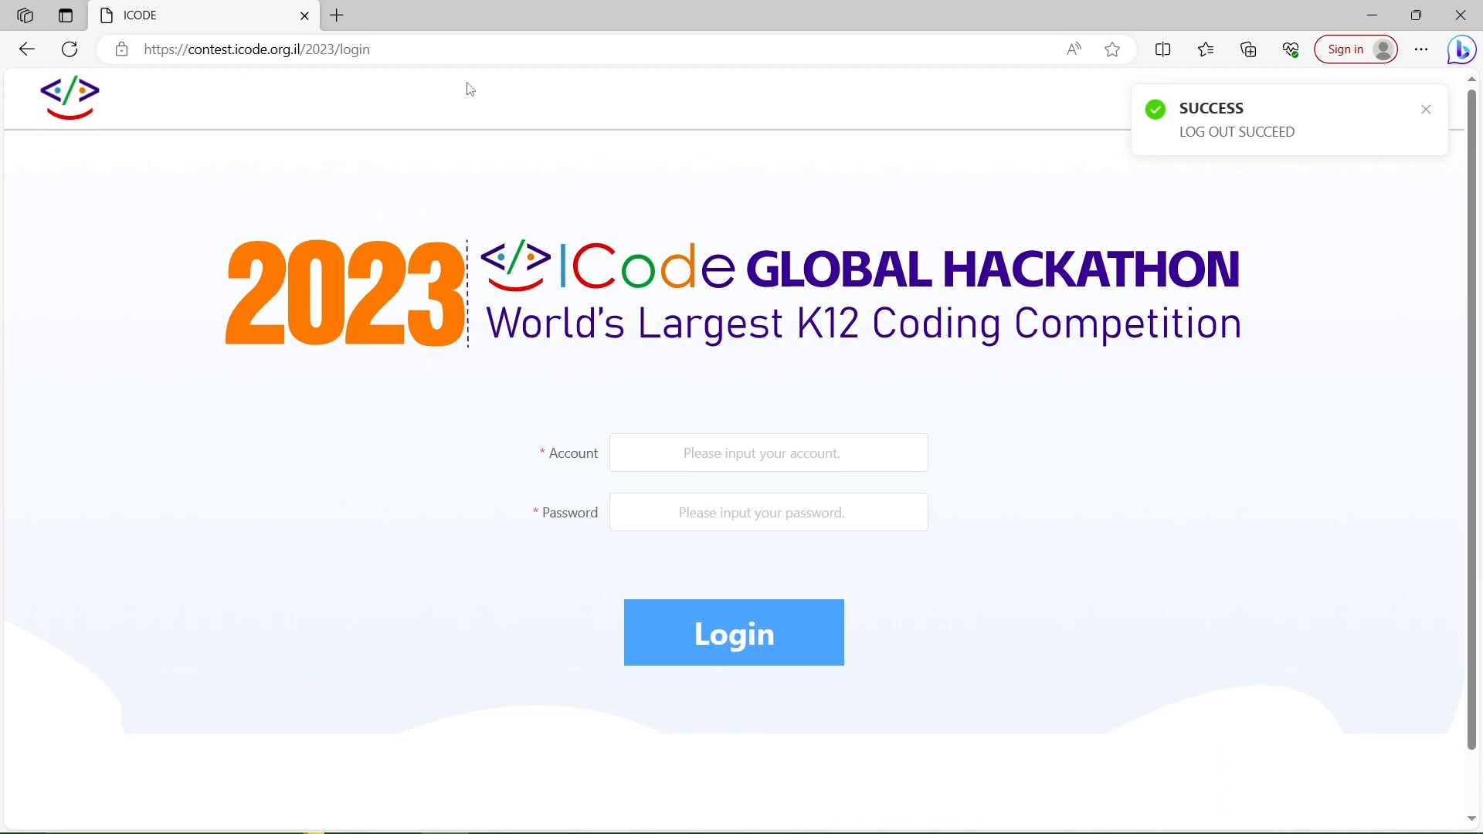
{"action": "left_click", "coordinate": [335, 16]}
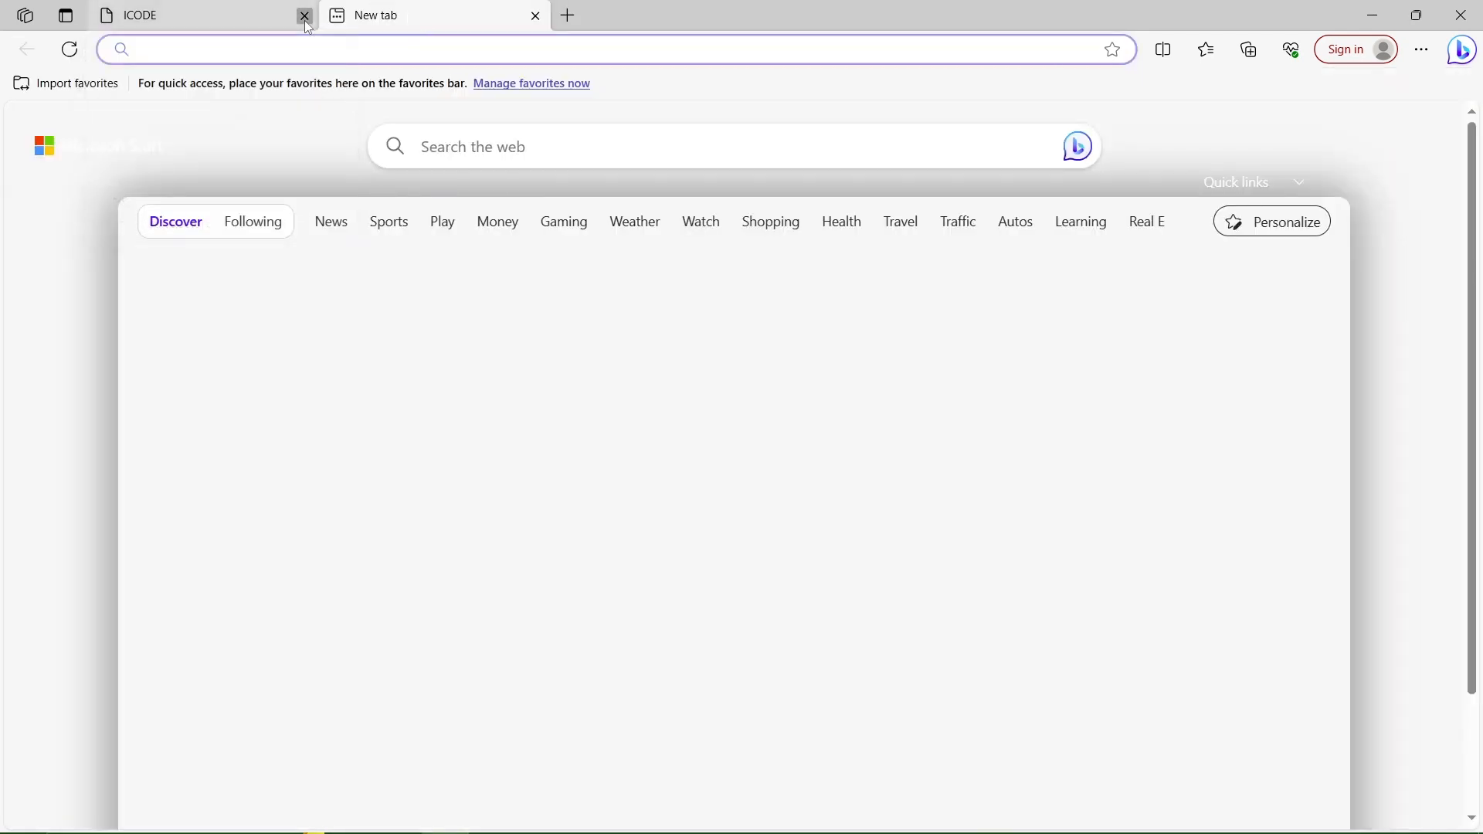
Clear all-time browsing history, cookies and cached files via Edge's Privacy settings.
{"action": "left_click", "coordinate": [1421, 49]}
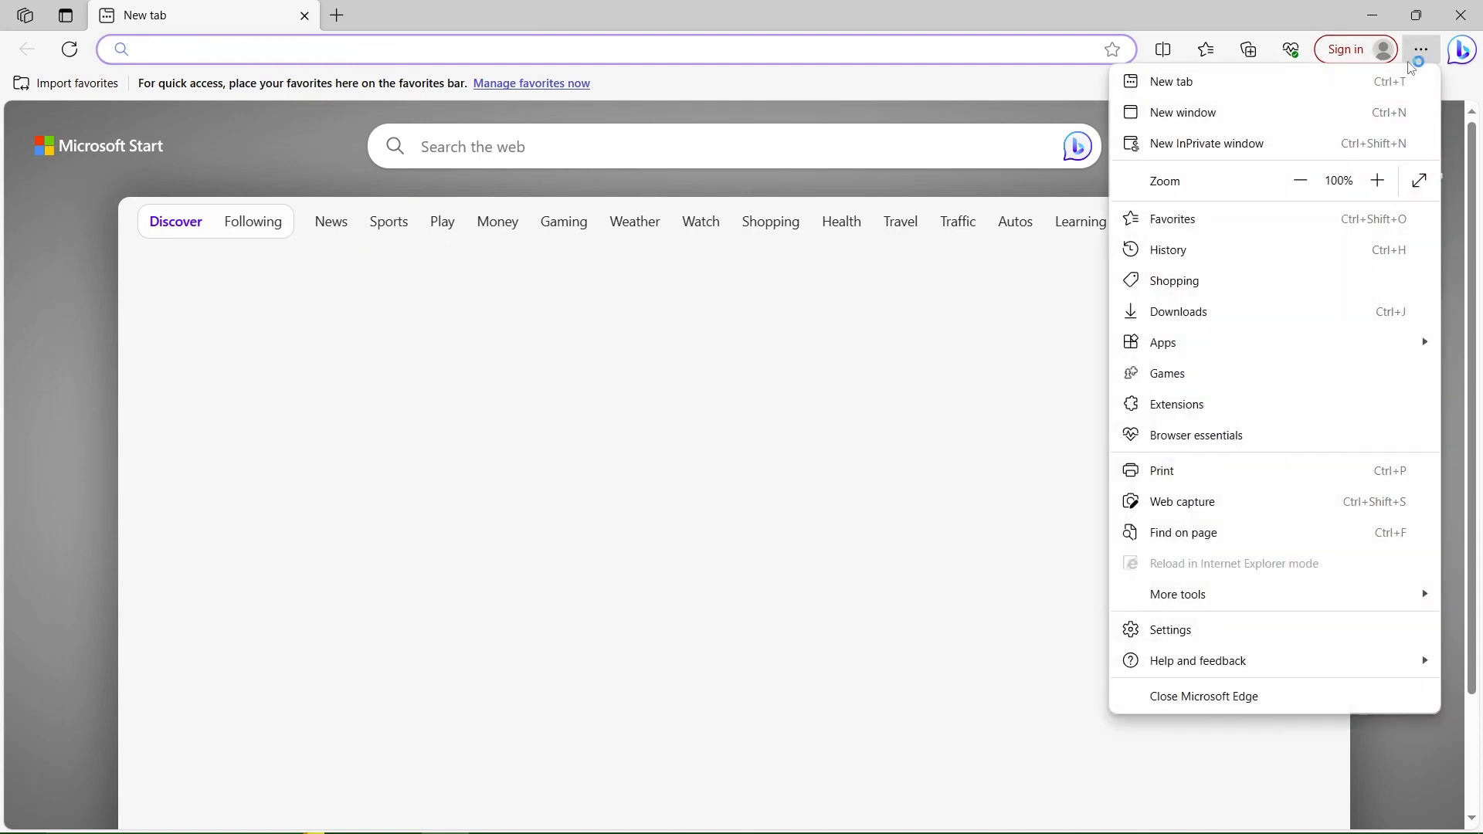
{"action": "left_click", "coordinate": [1169, 630]}
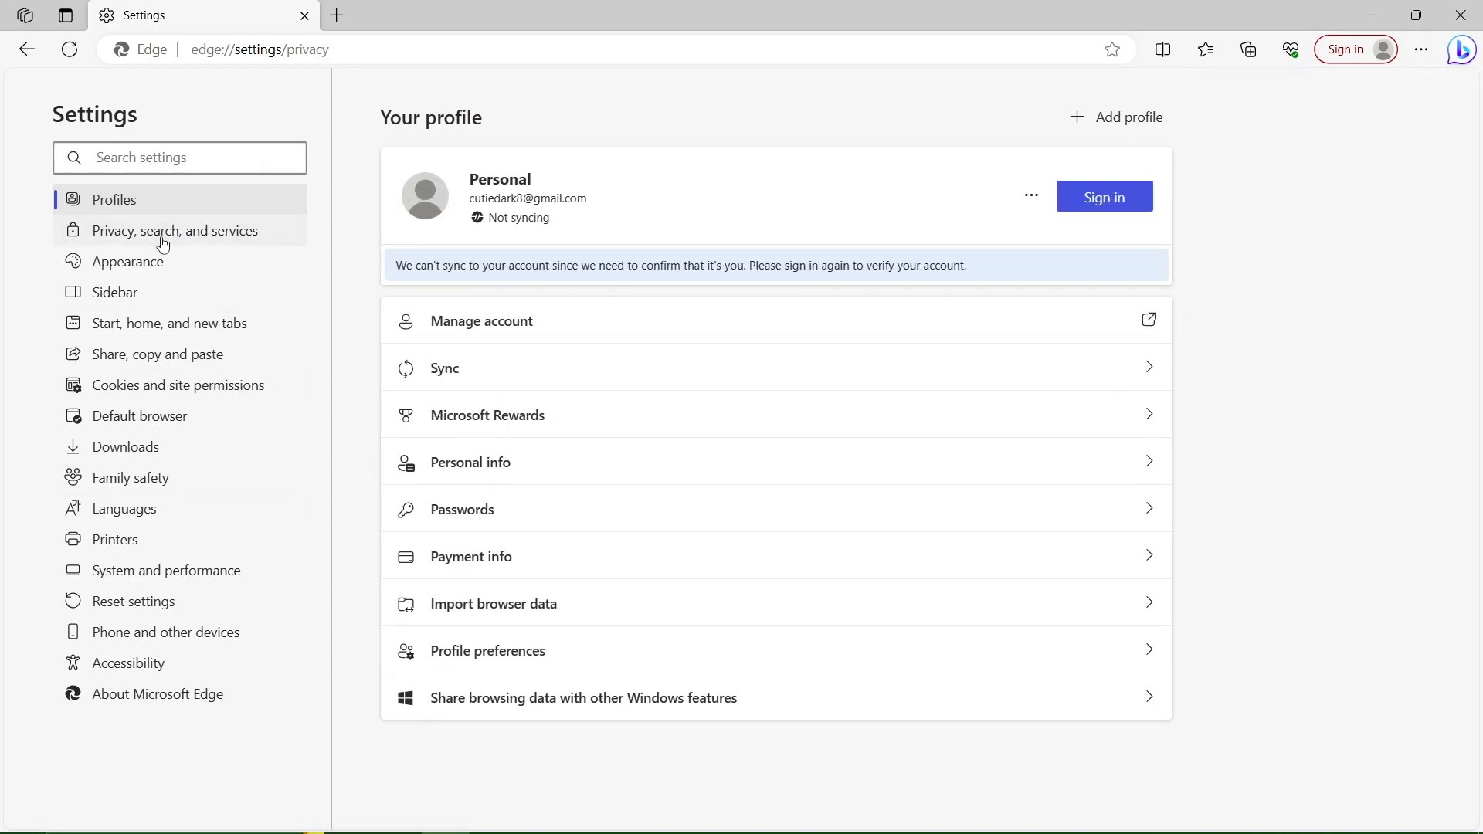
{"action": "left_click", "coordinate": [173, 230]}
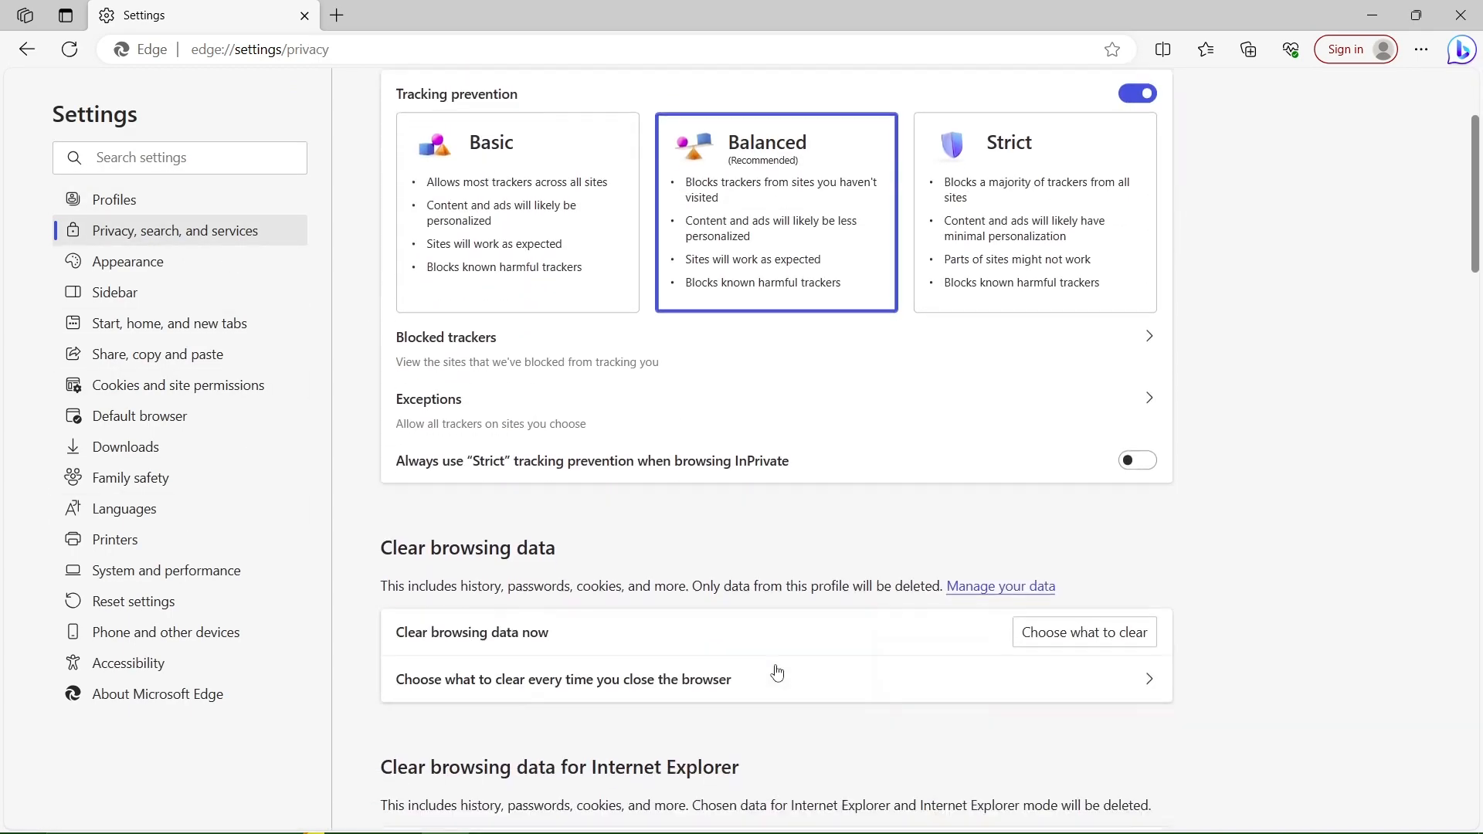
{"action": "left_click", "coordinate": [1085, 632]}
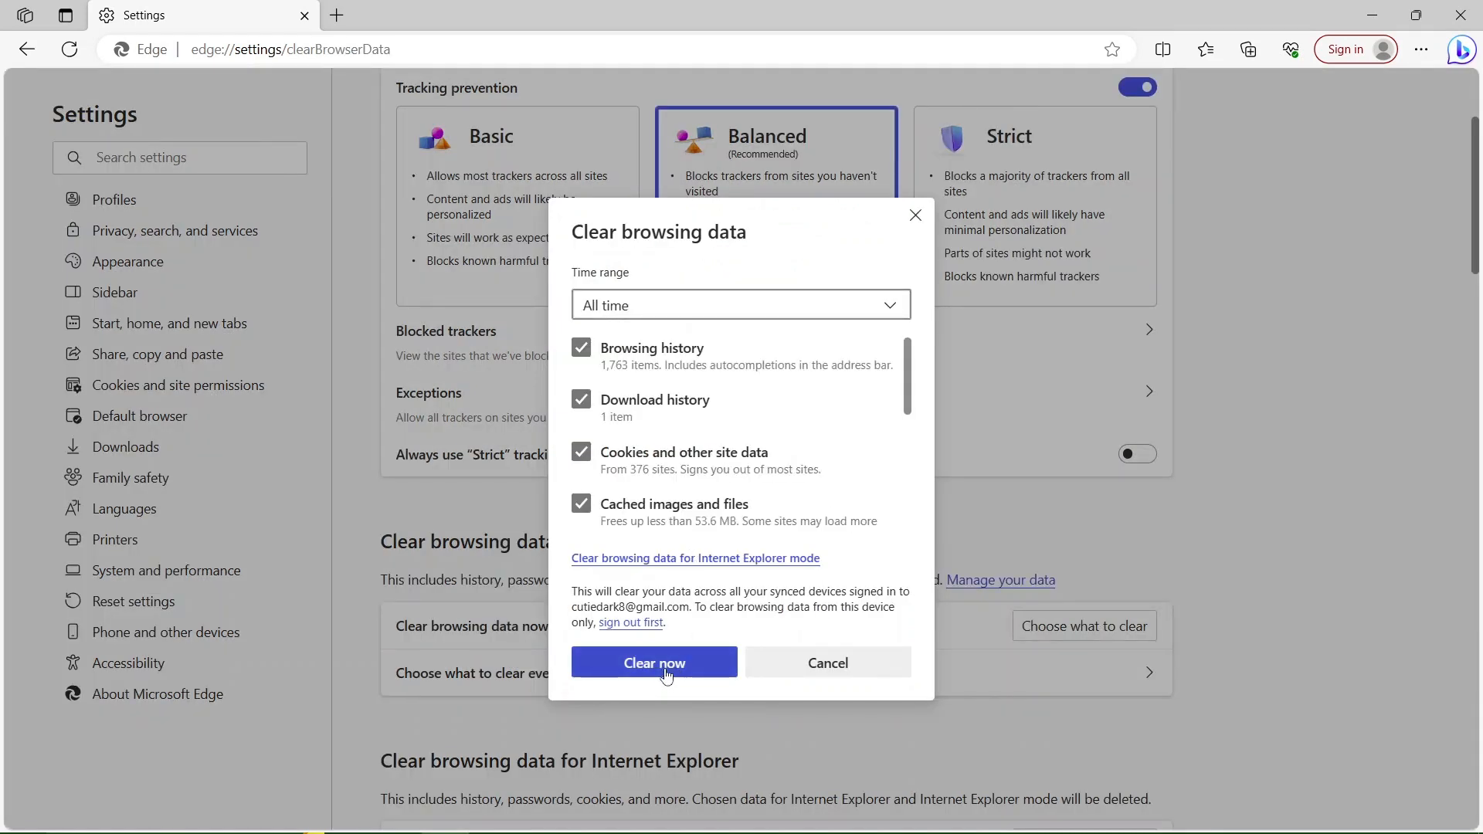
{"action": "left_click", "coordinate": [655, 661]}
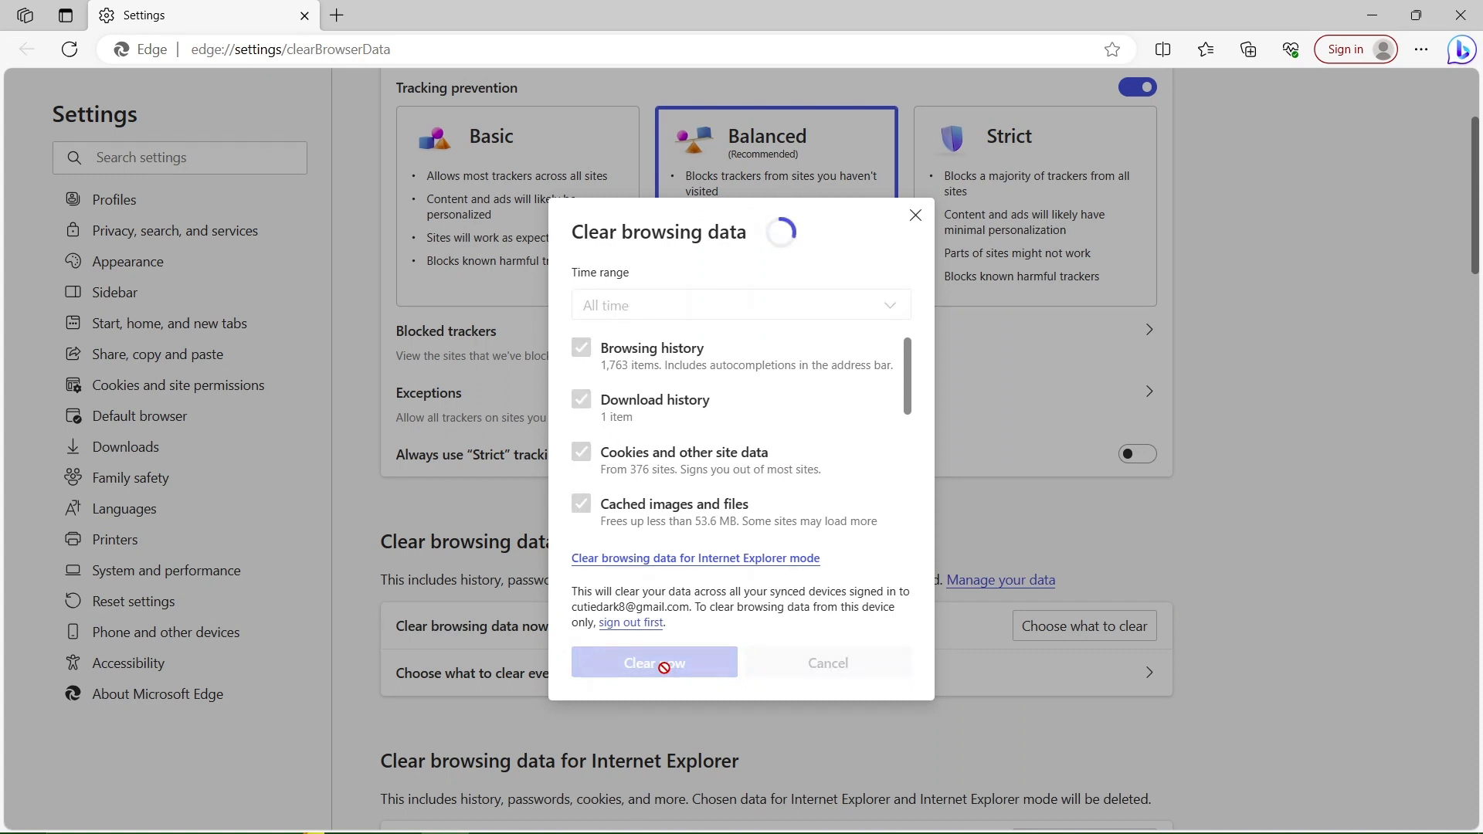
{"action": "left_click", "coordinate": [655, 662]}
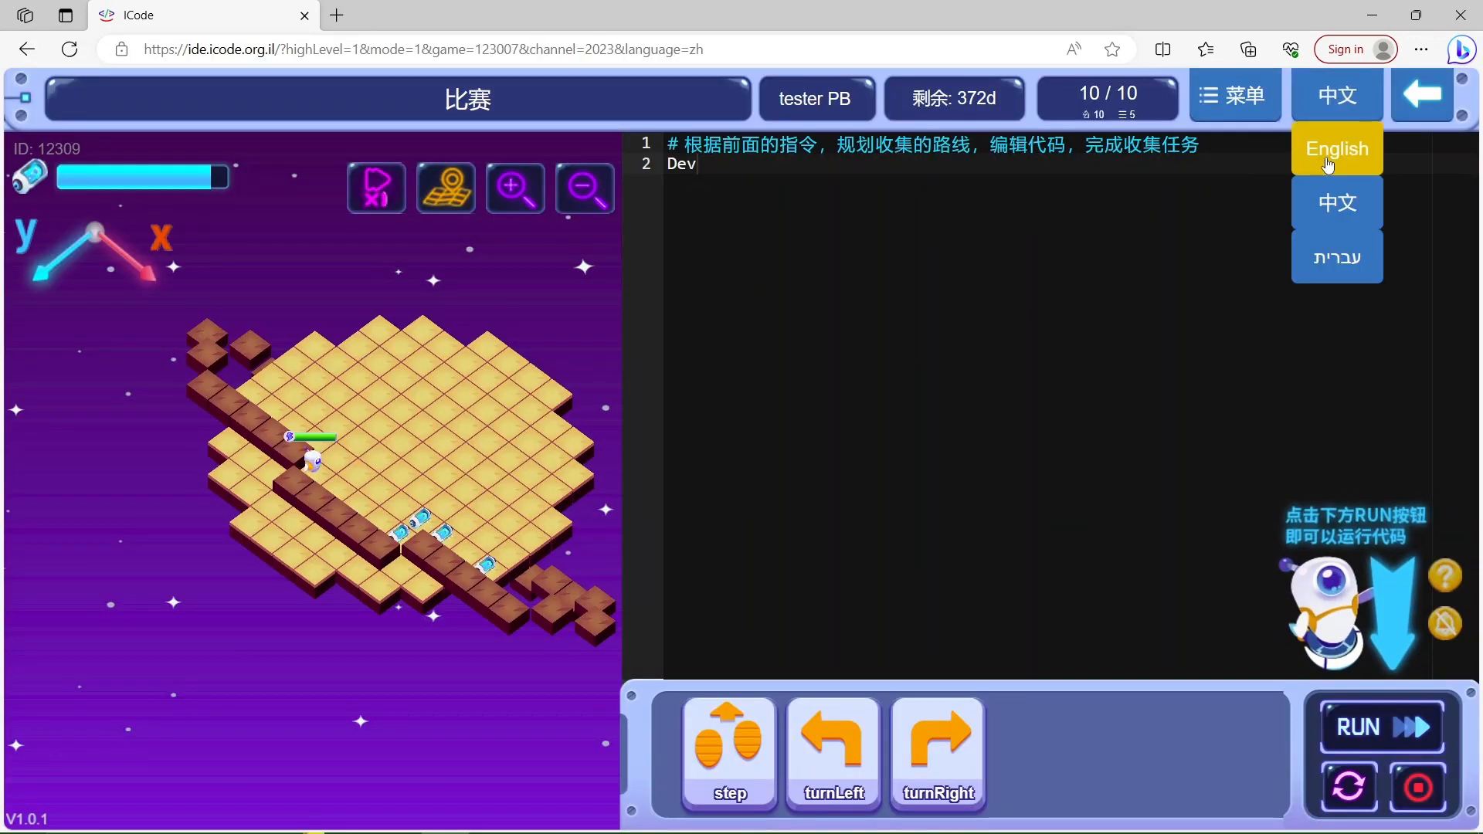
Request English as the game language again on the reloaded iCode IDE.
{"action": "left_click", "coordinate": [1336, 148]}
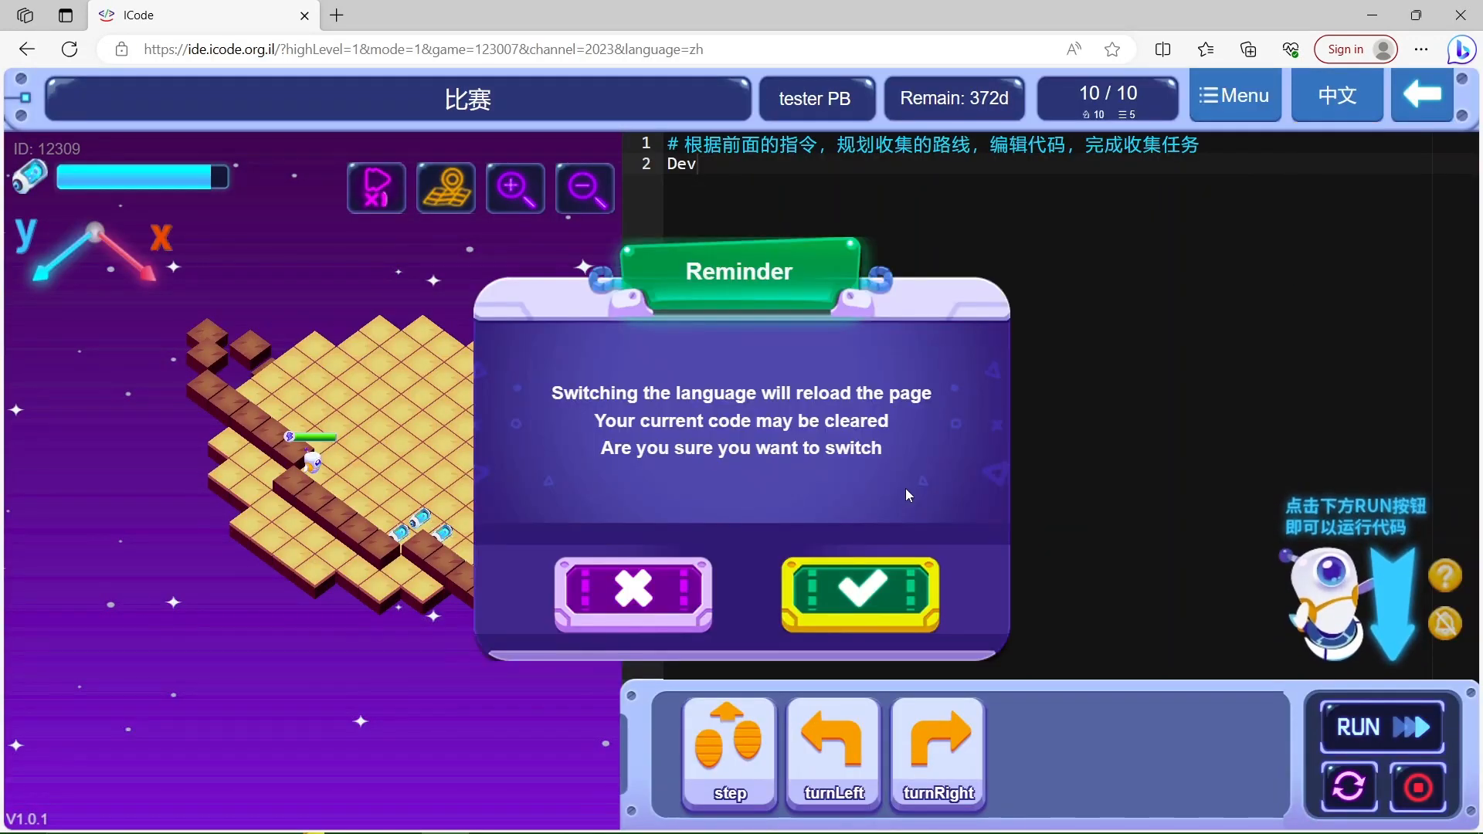